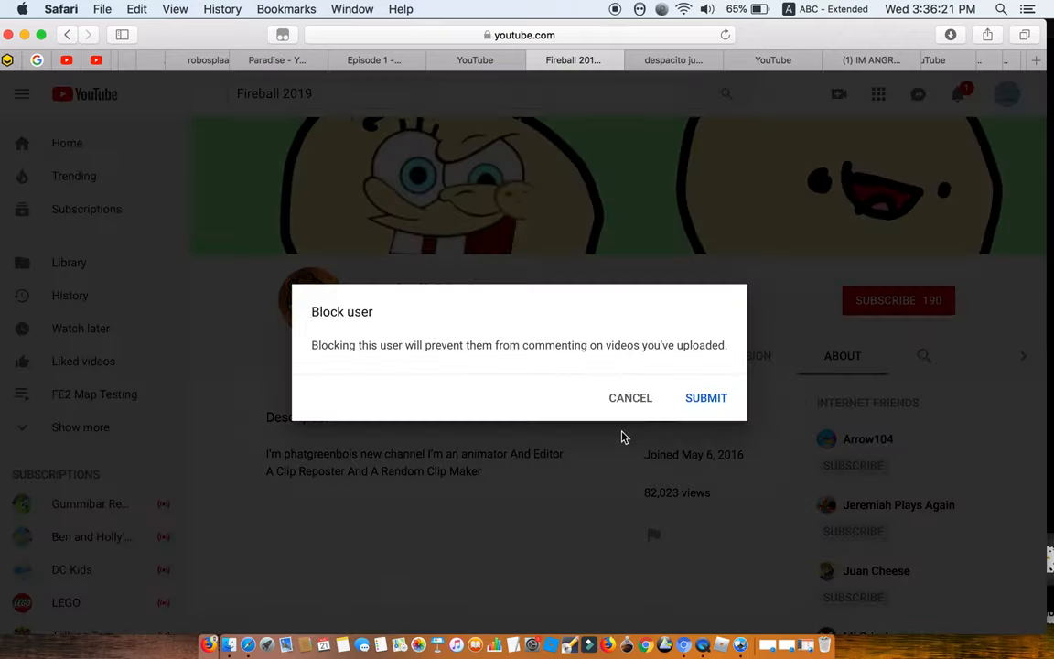
- Confirm blocking the Fireball 2019 channel in the Block user dialog
left_click(631, 397)
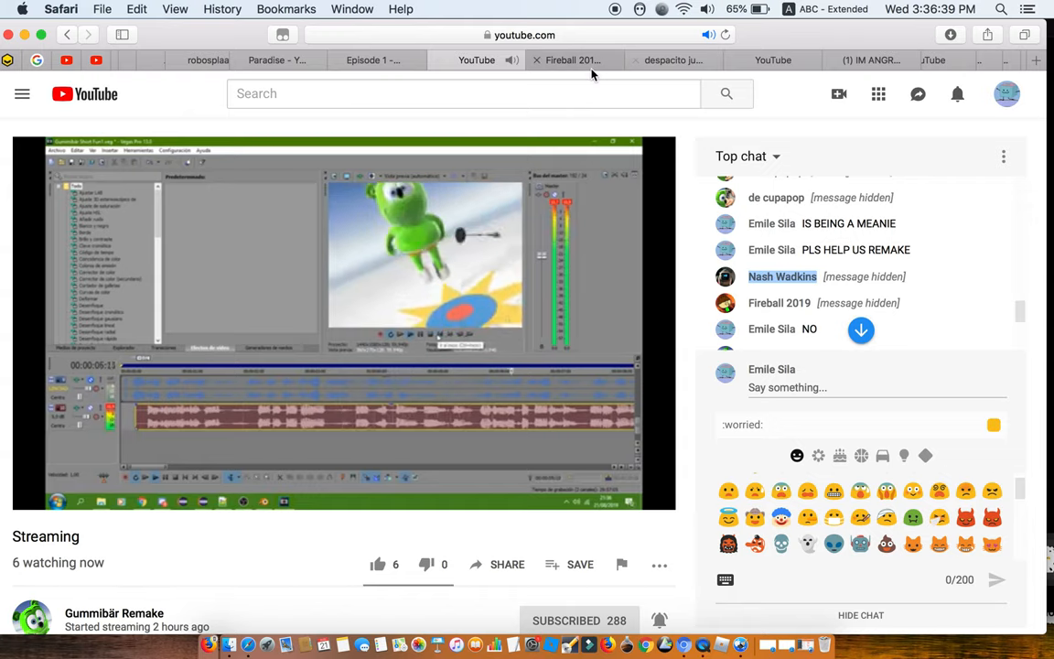
mouse_move(573, 60)
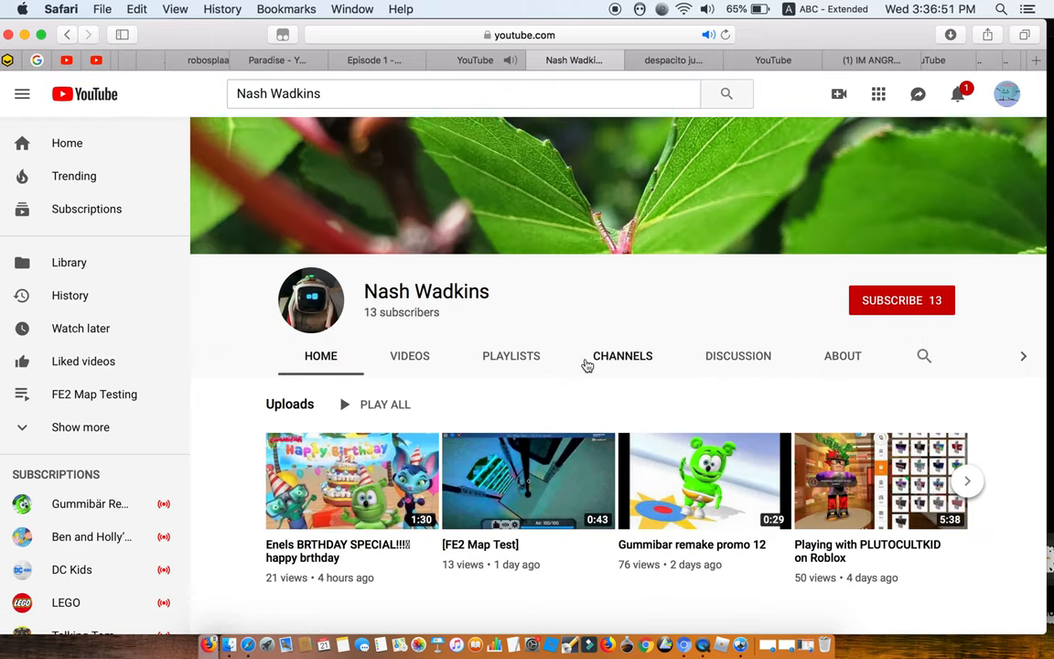
- View the Nash Wadkins About page, then return to the live stream chat
left_click(841, 355)
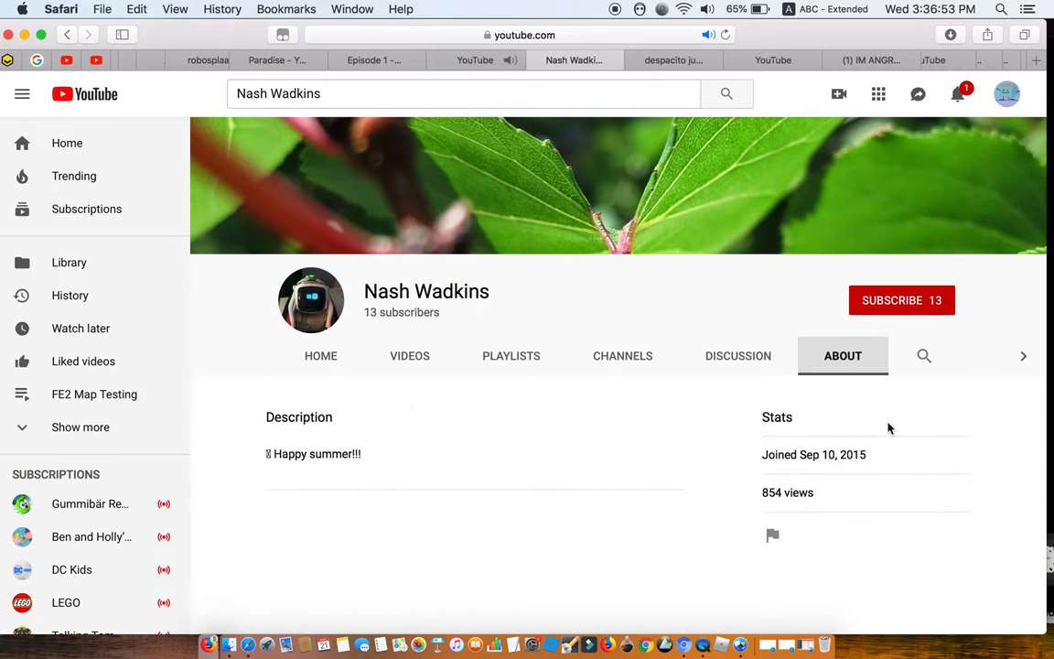
left_click(772, 536)
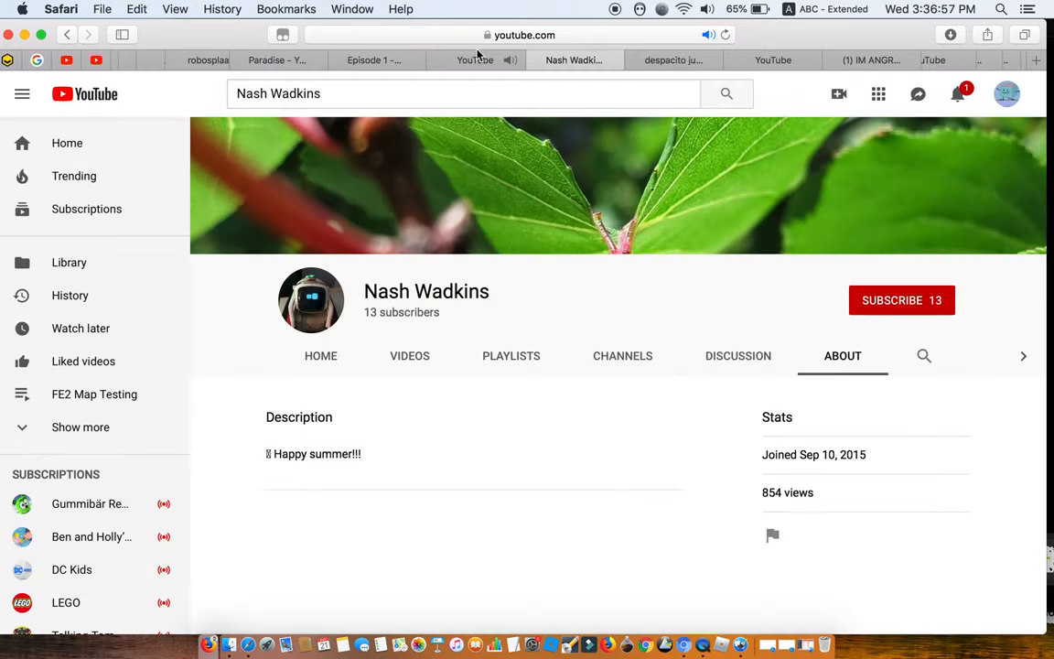
left_click(475, 60)
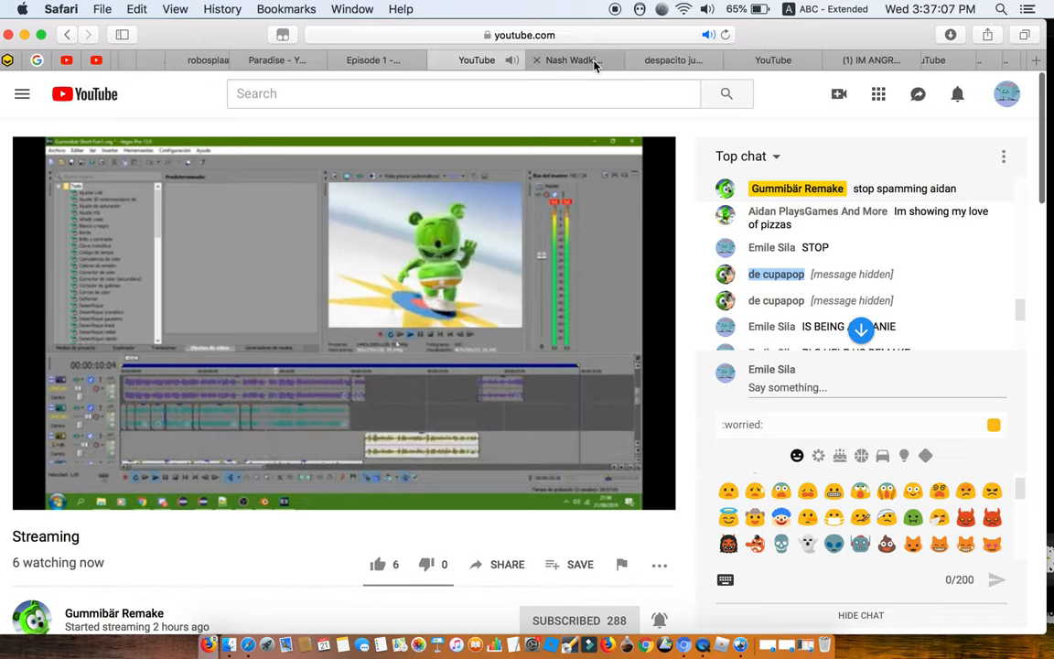
- Search for 'de cupapop' and open that channel's About page
left_click(574, 60)
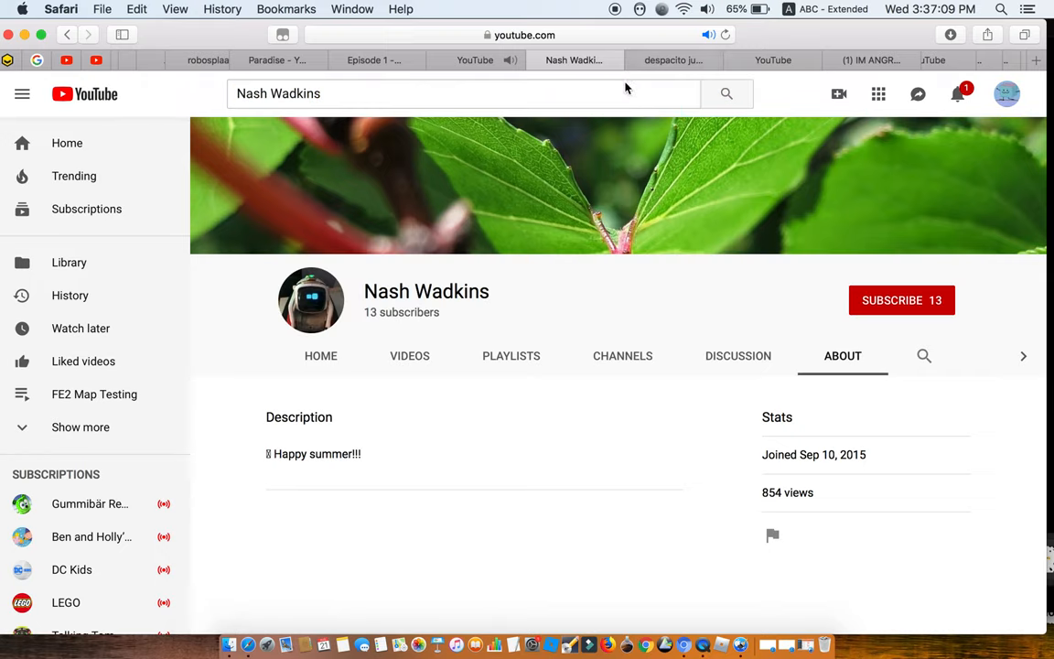
type("de cupapop")
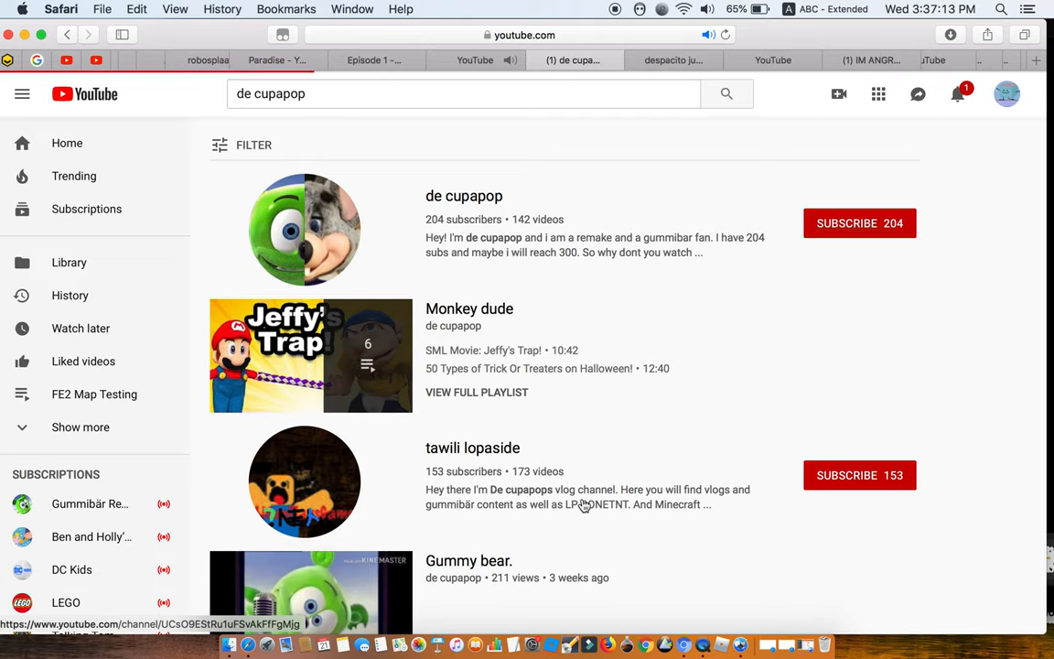
left_click(464, 196)
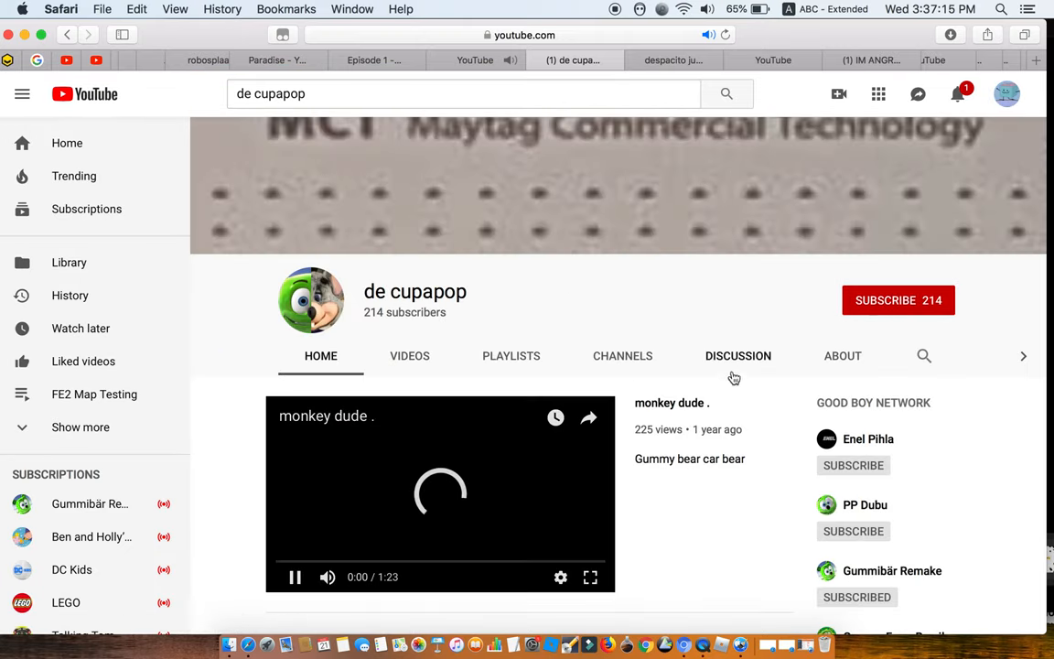
left_click(841, 355)
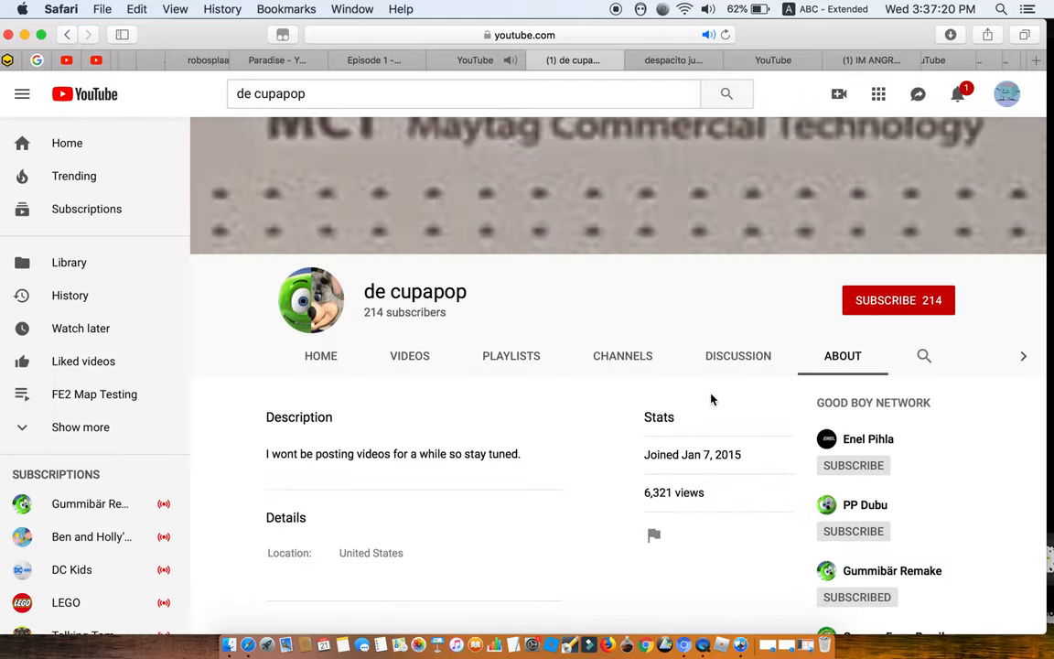
- Return to the de cupapop home page and pause the 'monkey dude' video
left_click(320, 356)
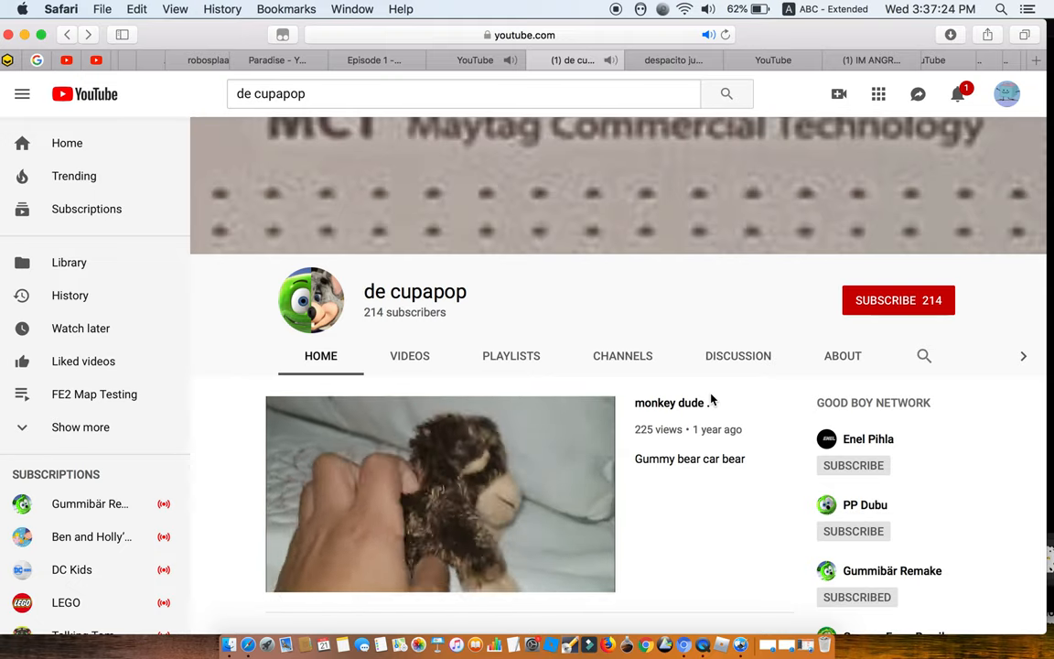
left_click(439, 494)
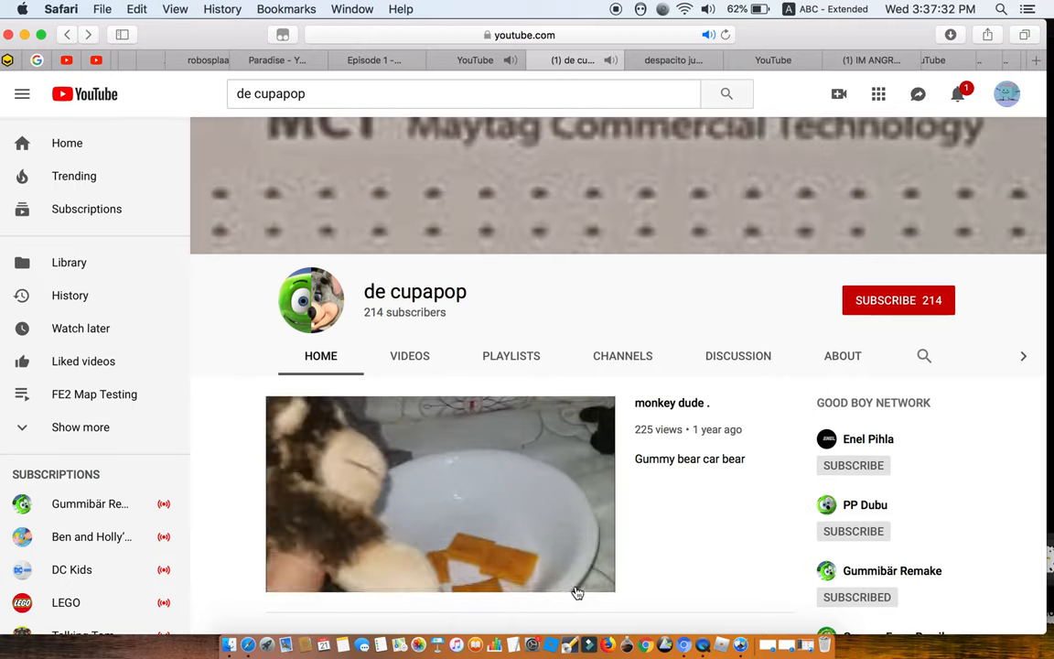
left_click(440, 493)
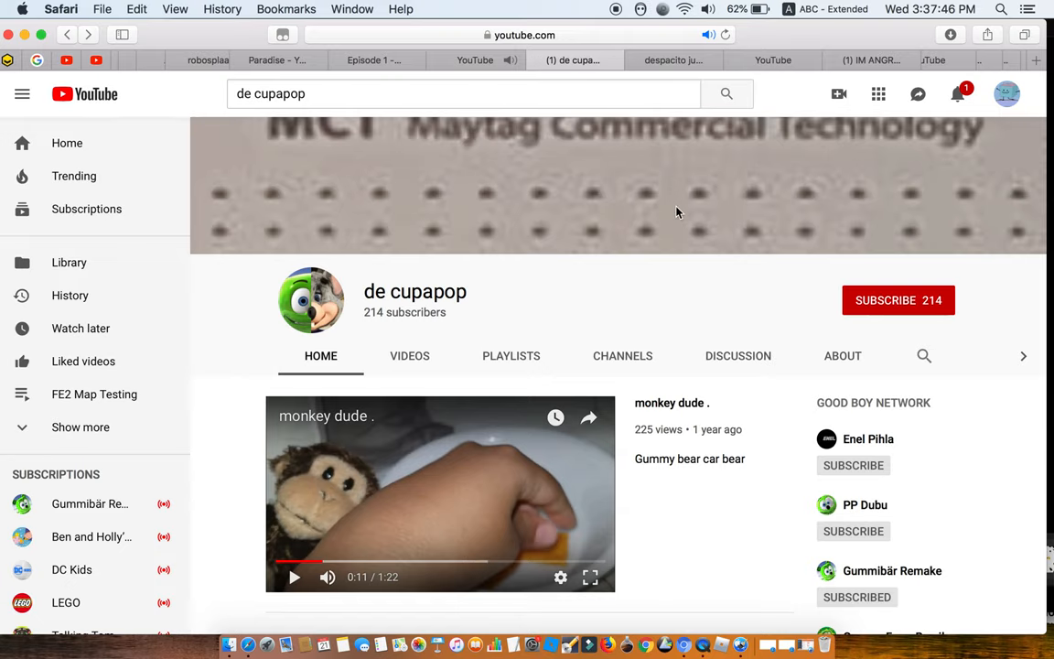
scroll("down", 3)
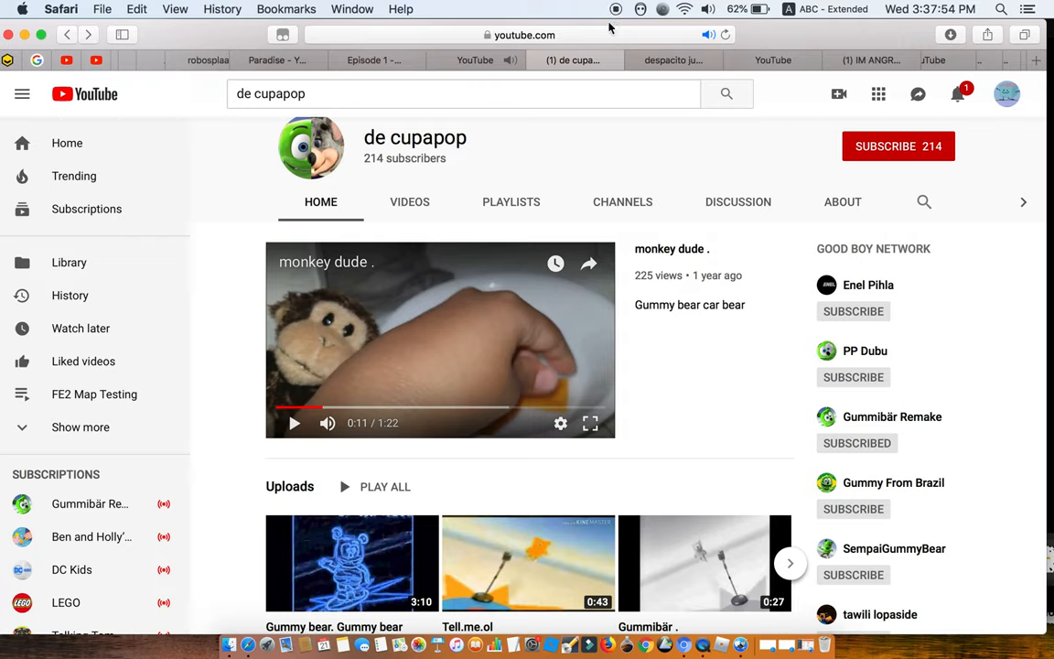
mouse_move(611, 28)
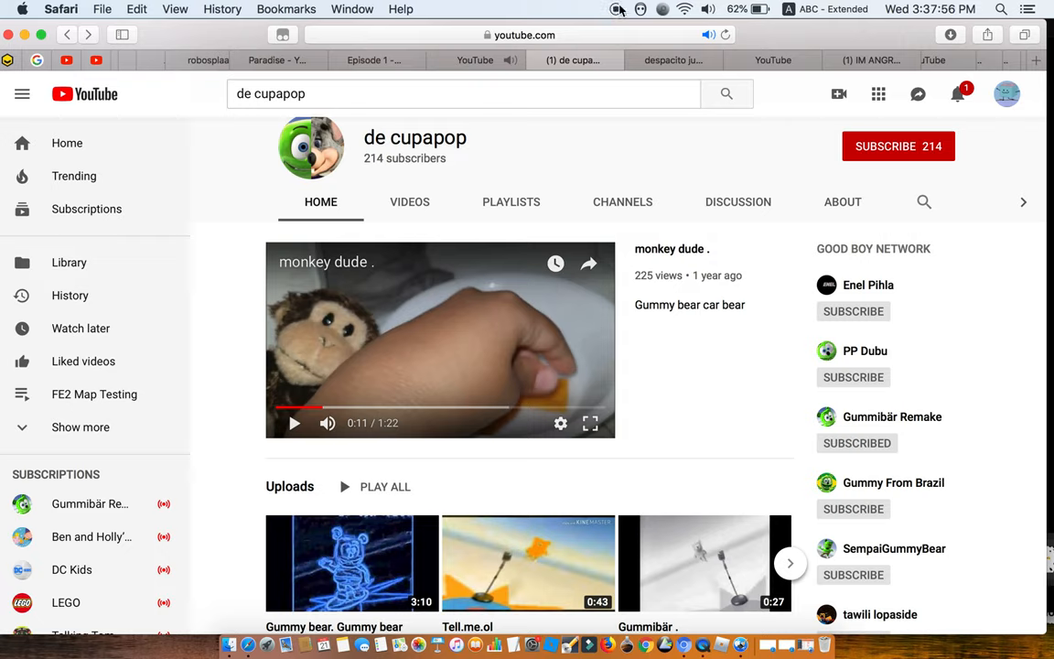